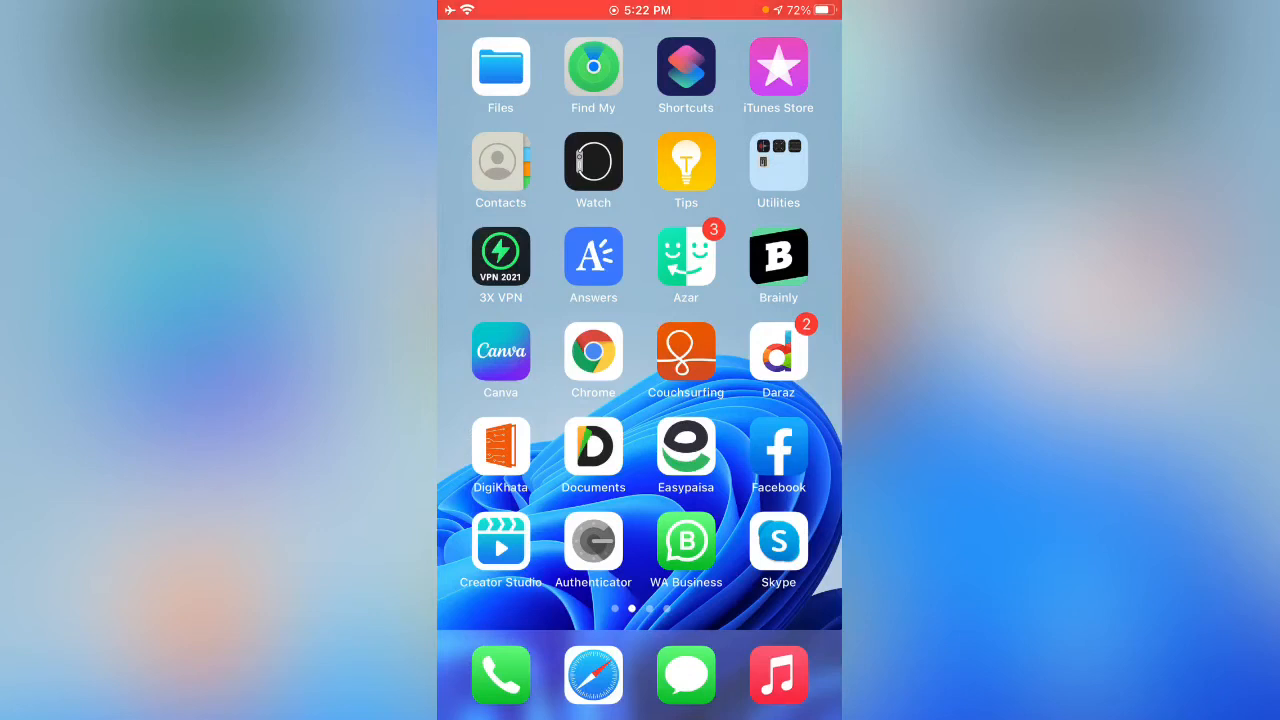
Step: Swipe left three times to reach the Home Screen page ending with Jazz World
scroll(left, 3)
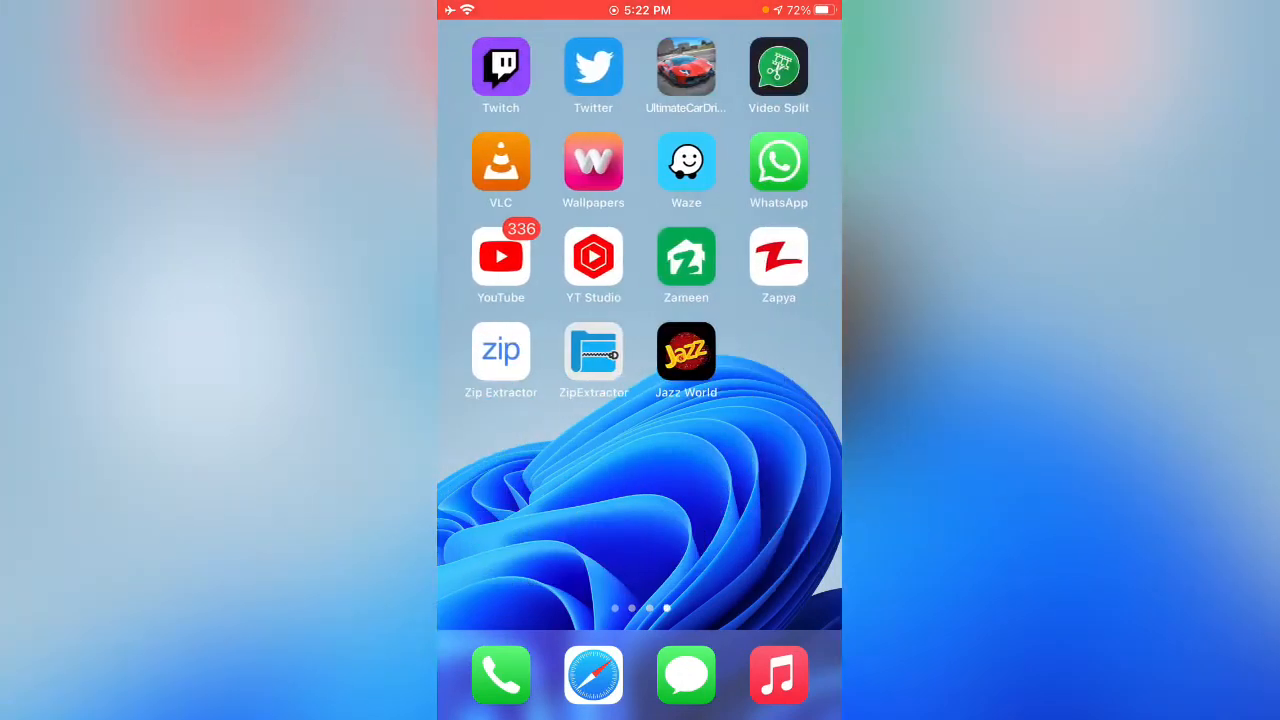
scroll(left, 3)
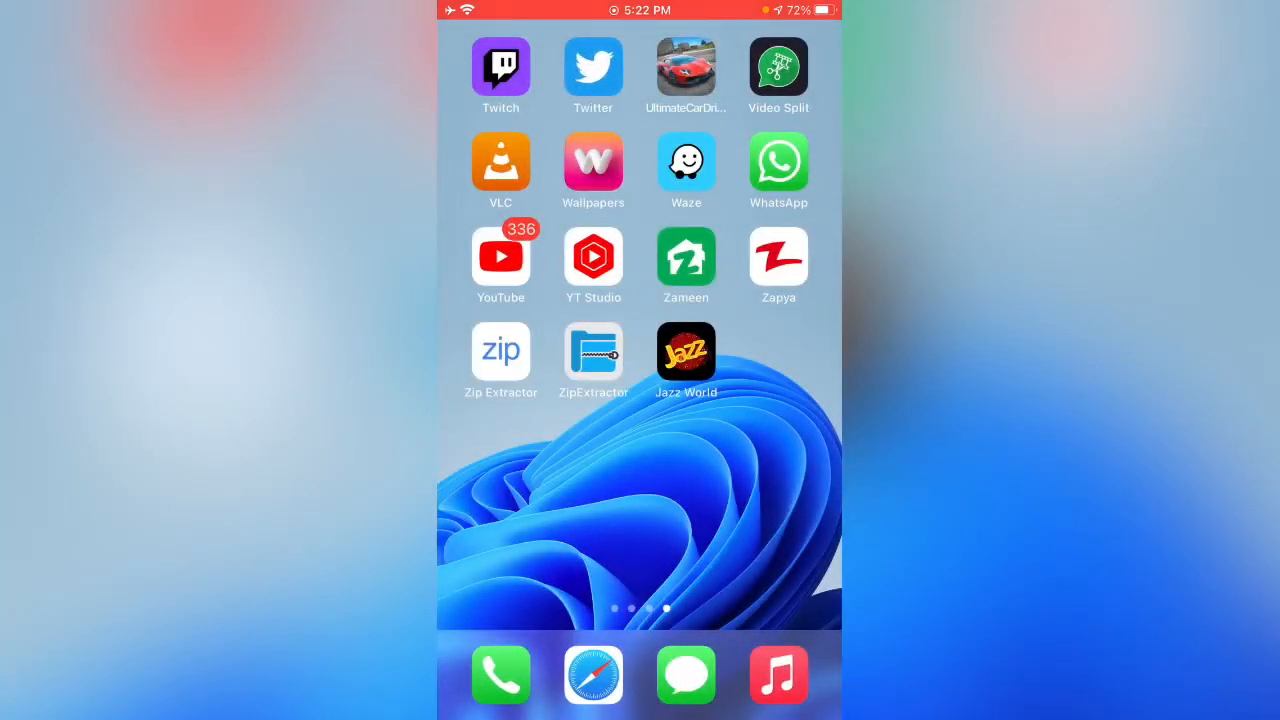
scroll(left, 3)
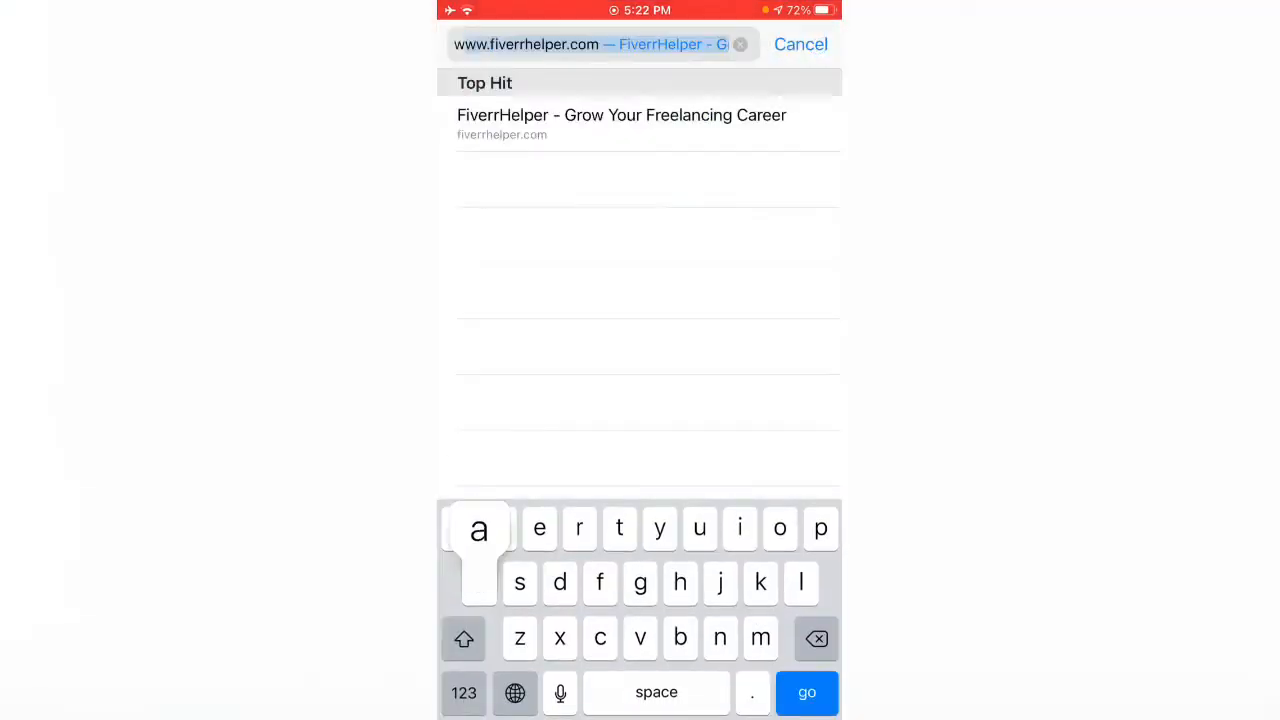
Step: Google 'water eject shortcut' in Safari and open the shortcutsgallery.com Water Eject result
text(water eject sho)
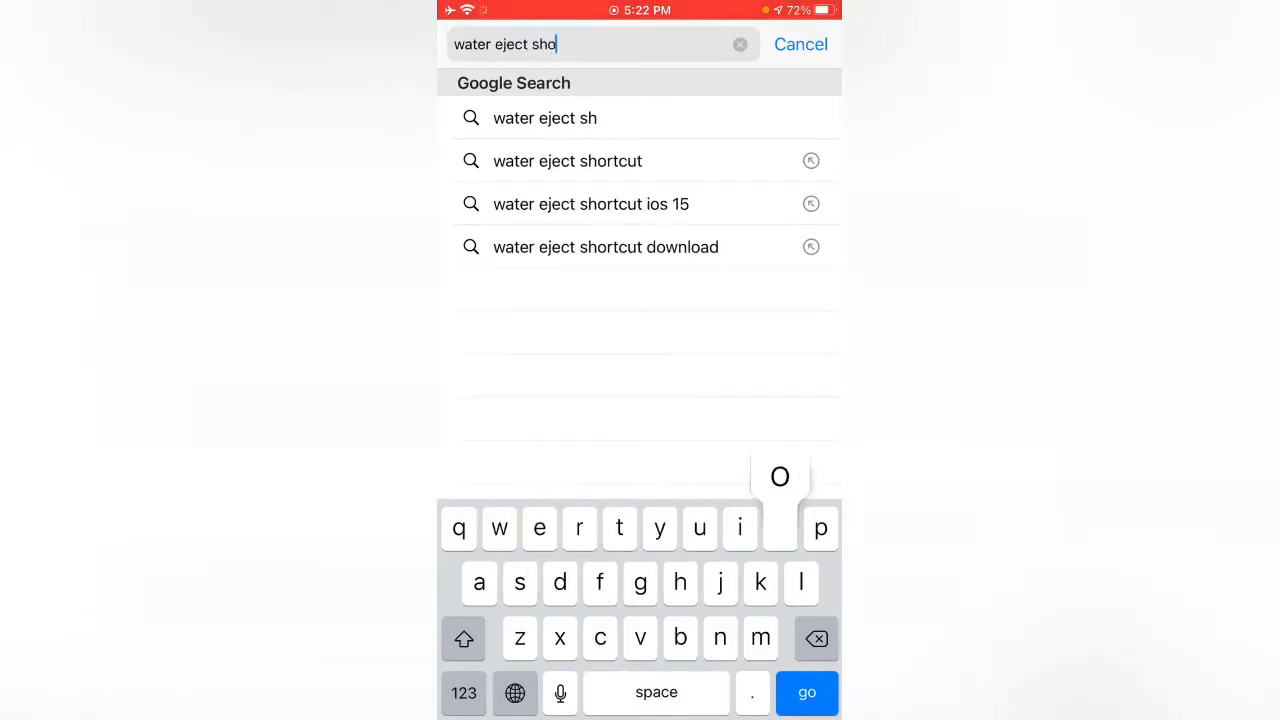
click(567, 161)
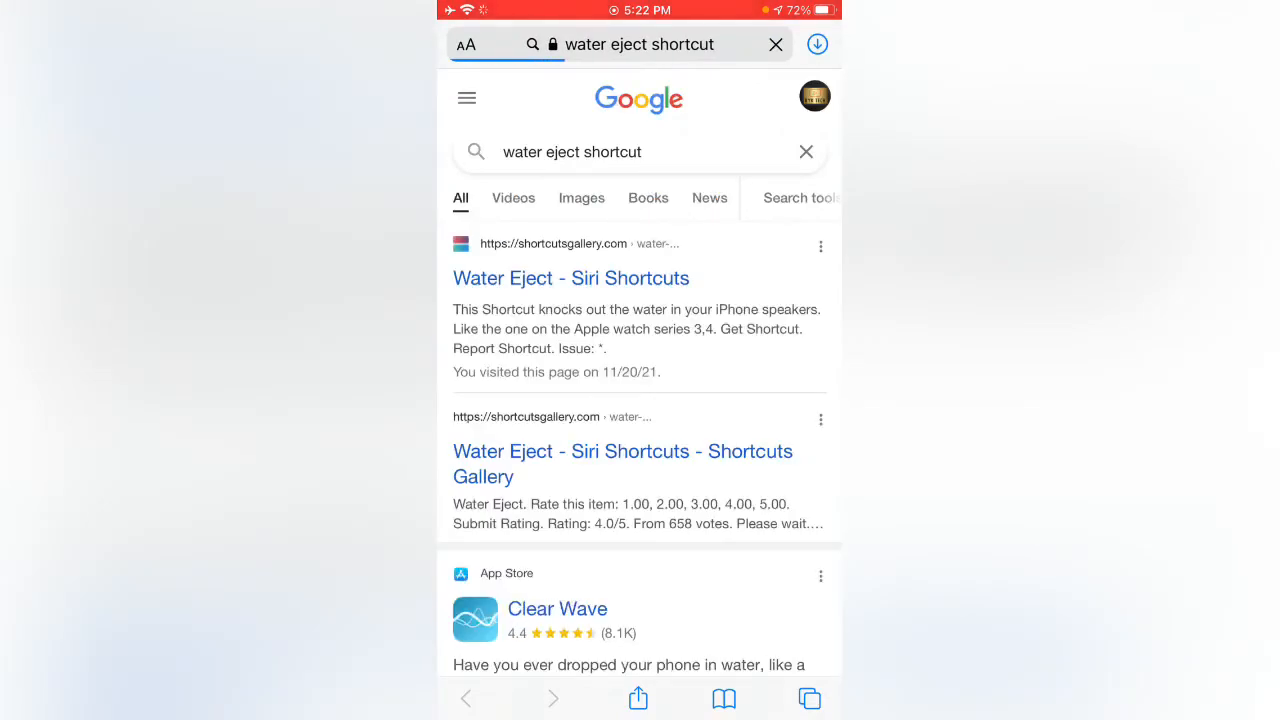
click(571, 278)
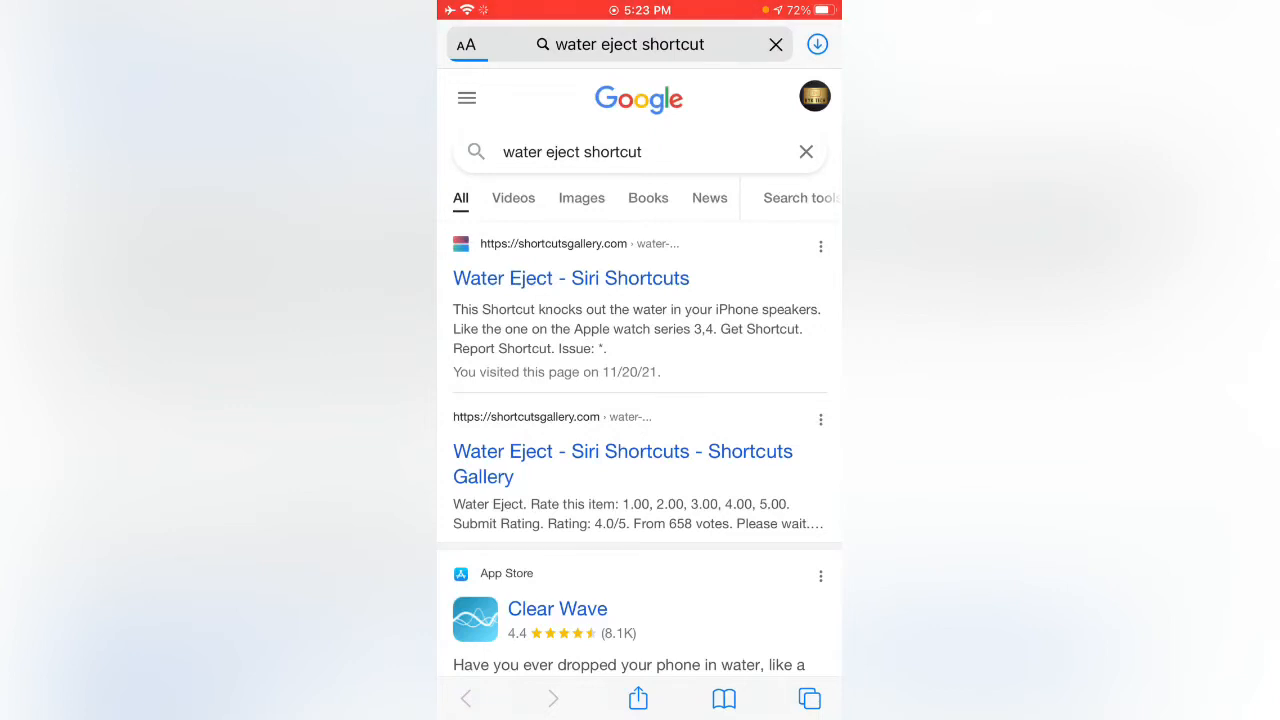
click(570, 278)
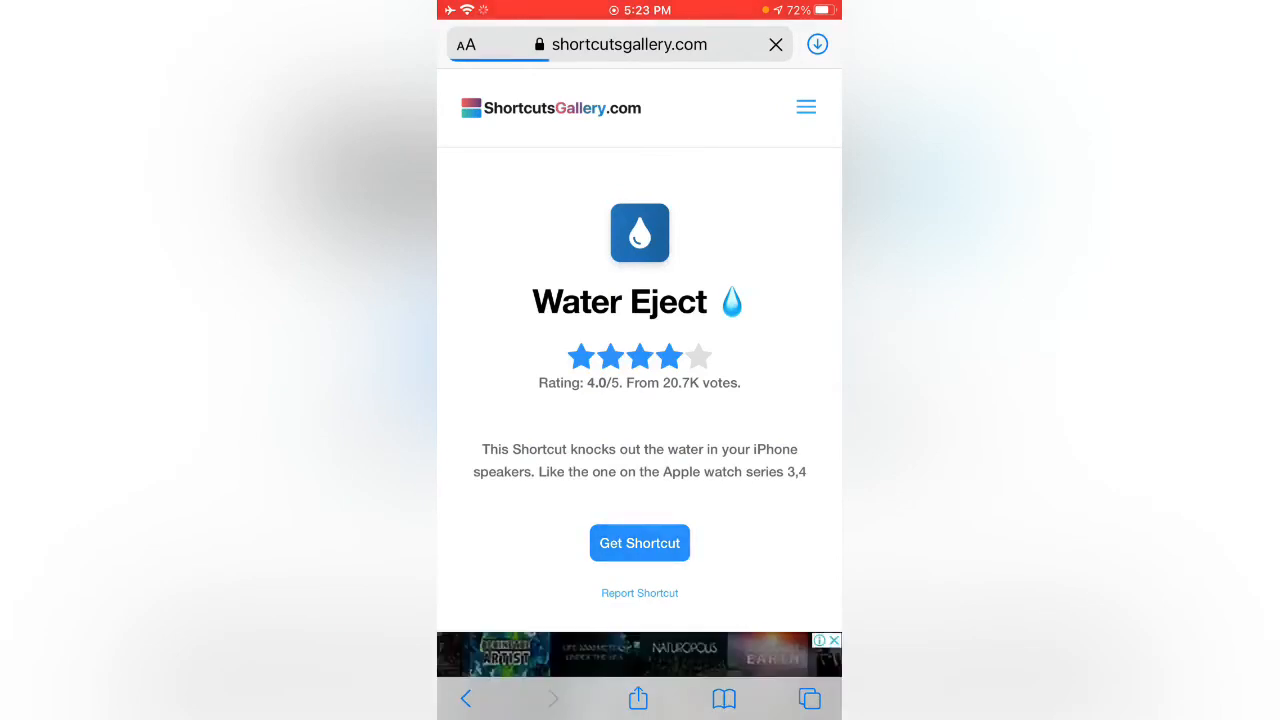
Step: Request the Water Eject shortcut via Get Shortcut on ShortcutsGallery.com
click(639, 542)
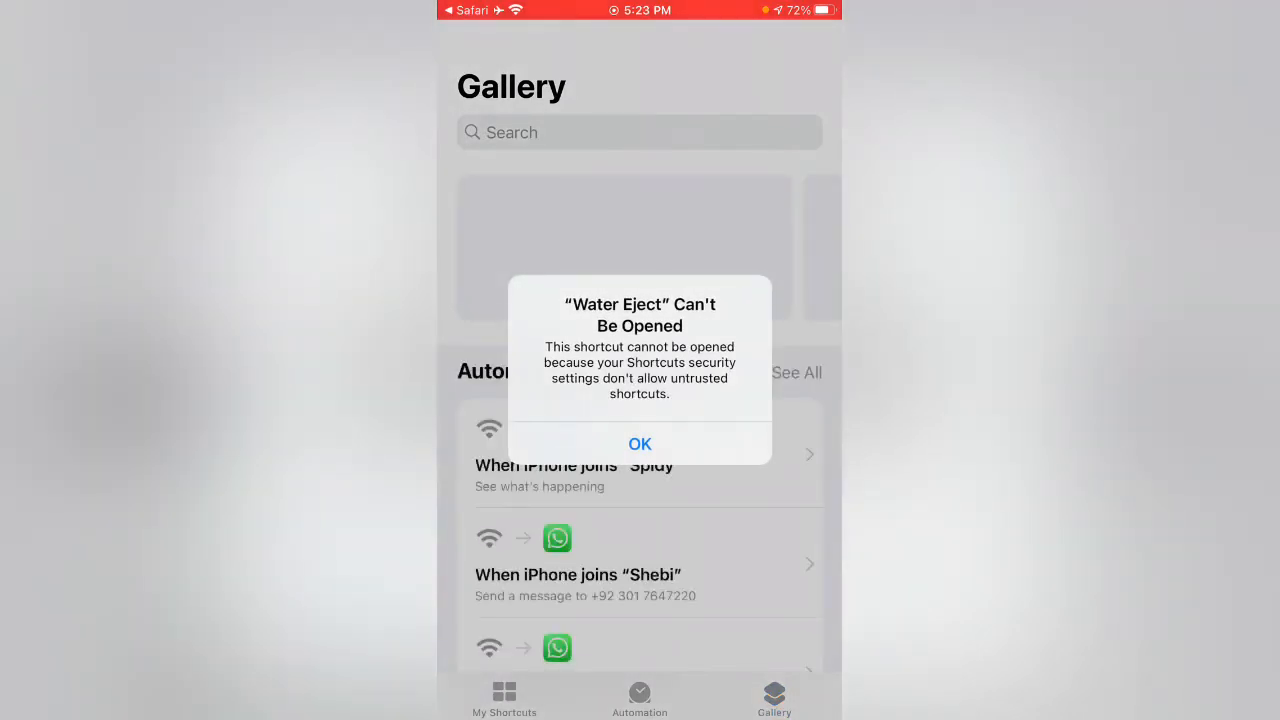
Step: Dismiss the 'Can't Be Opened' alert, then reopen Shortcuts to the empty All Shortcuts list
click(639, 444)
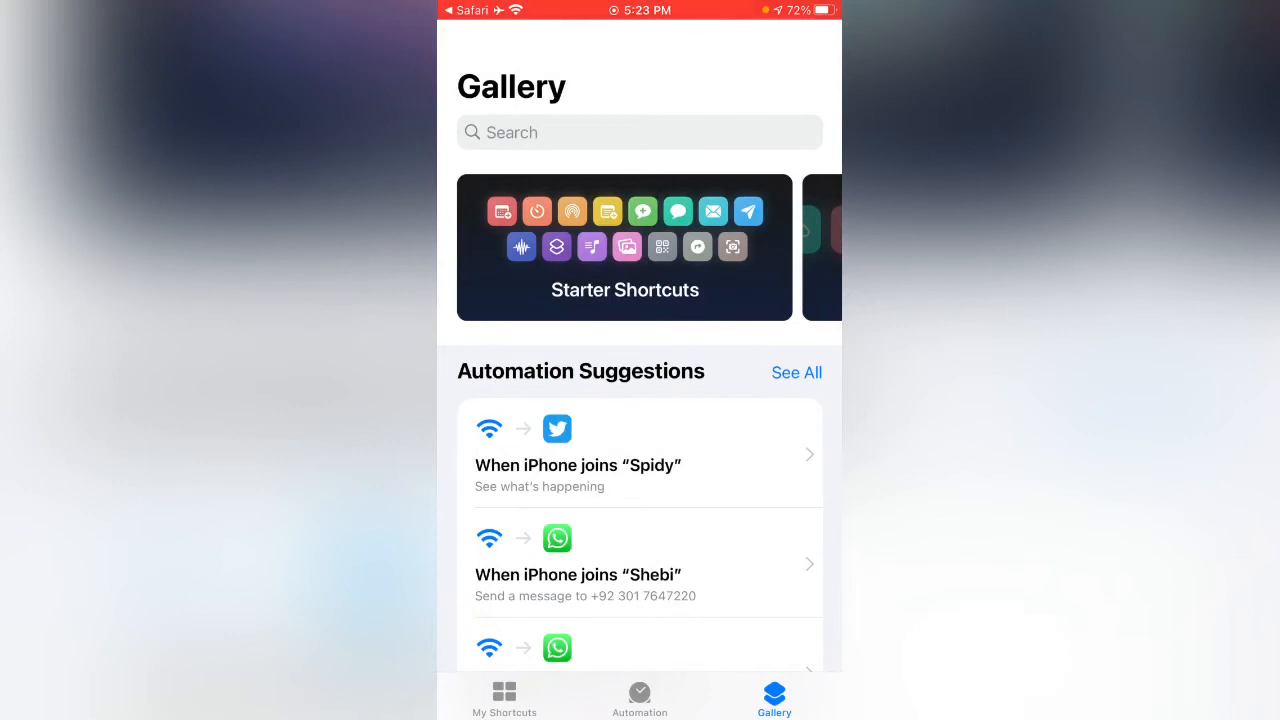
key(home)
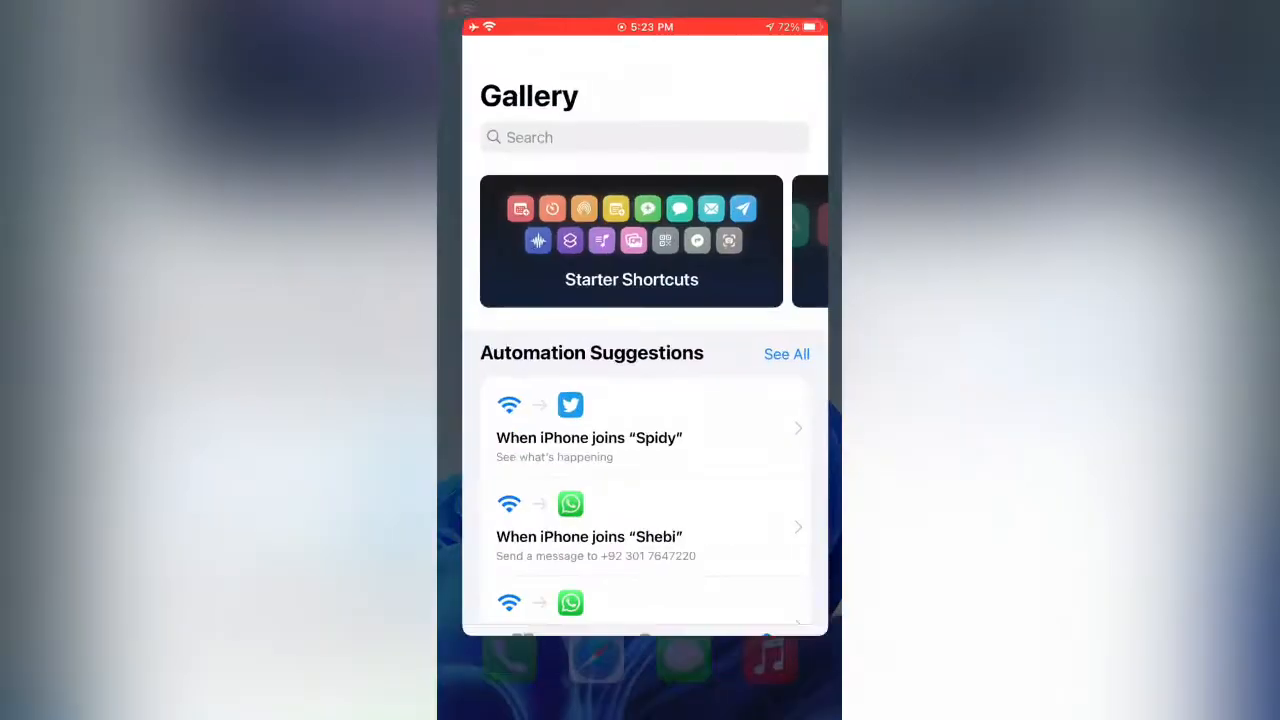
click(504, 697)
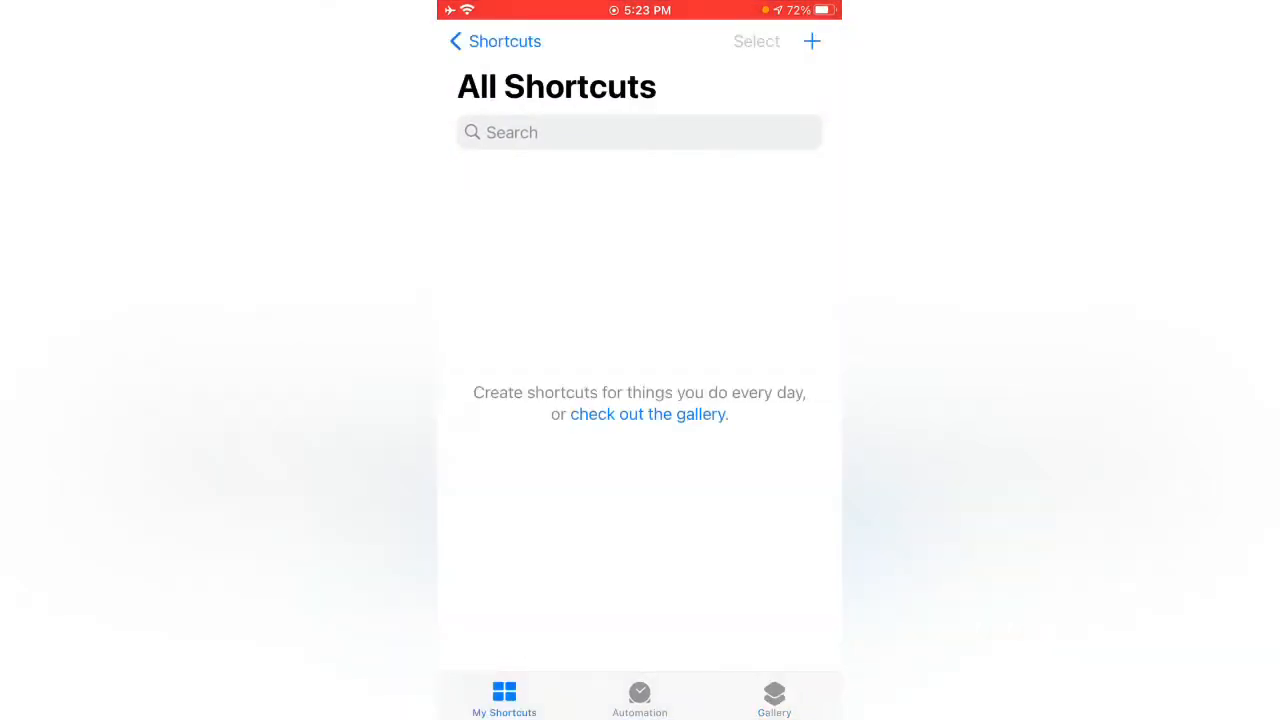
Step: Start a blank new shortcut and open its details to name it
click(811, 41)
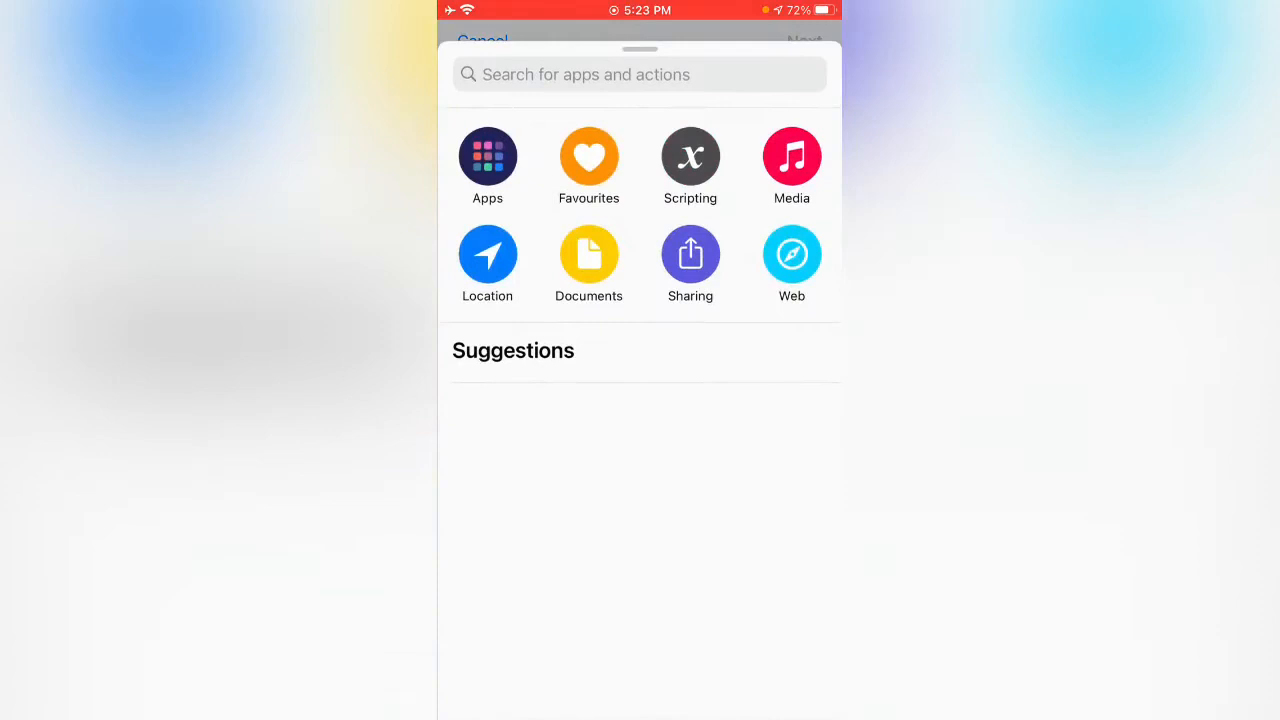
click(791, 253)
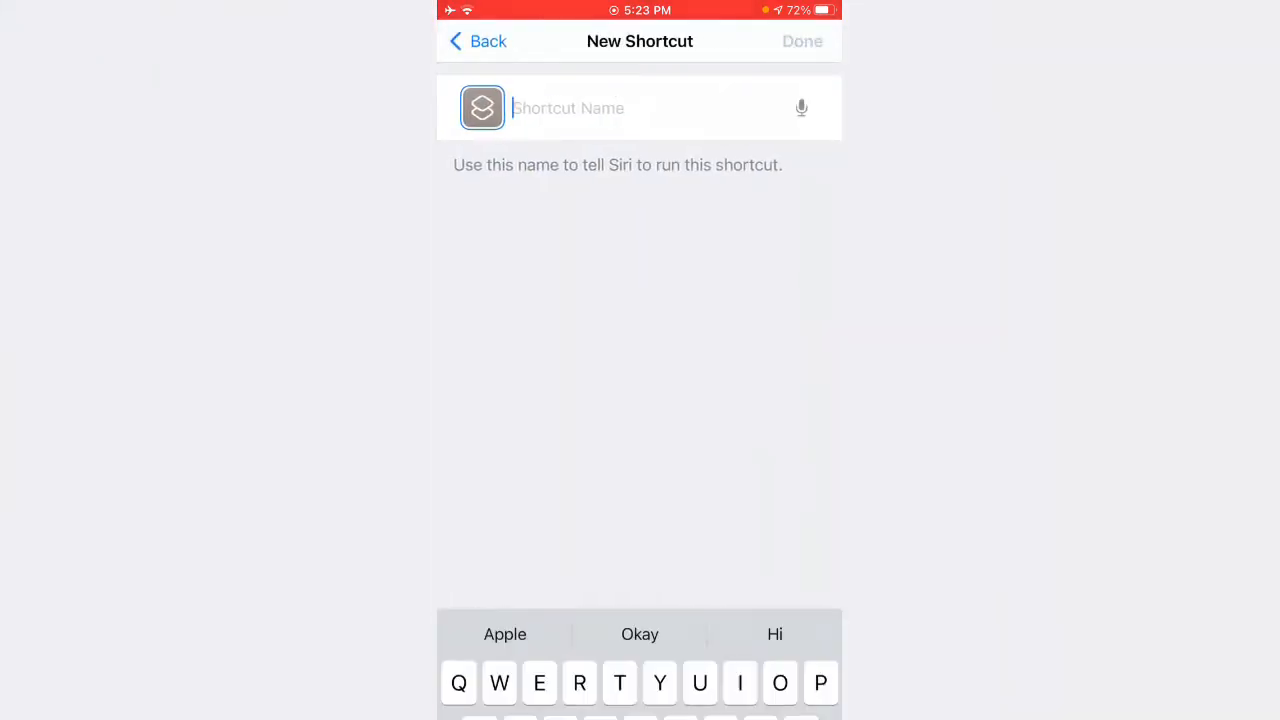
click(802, 41)
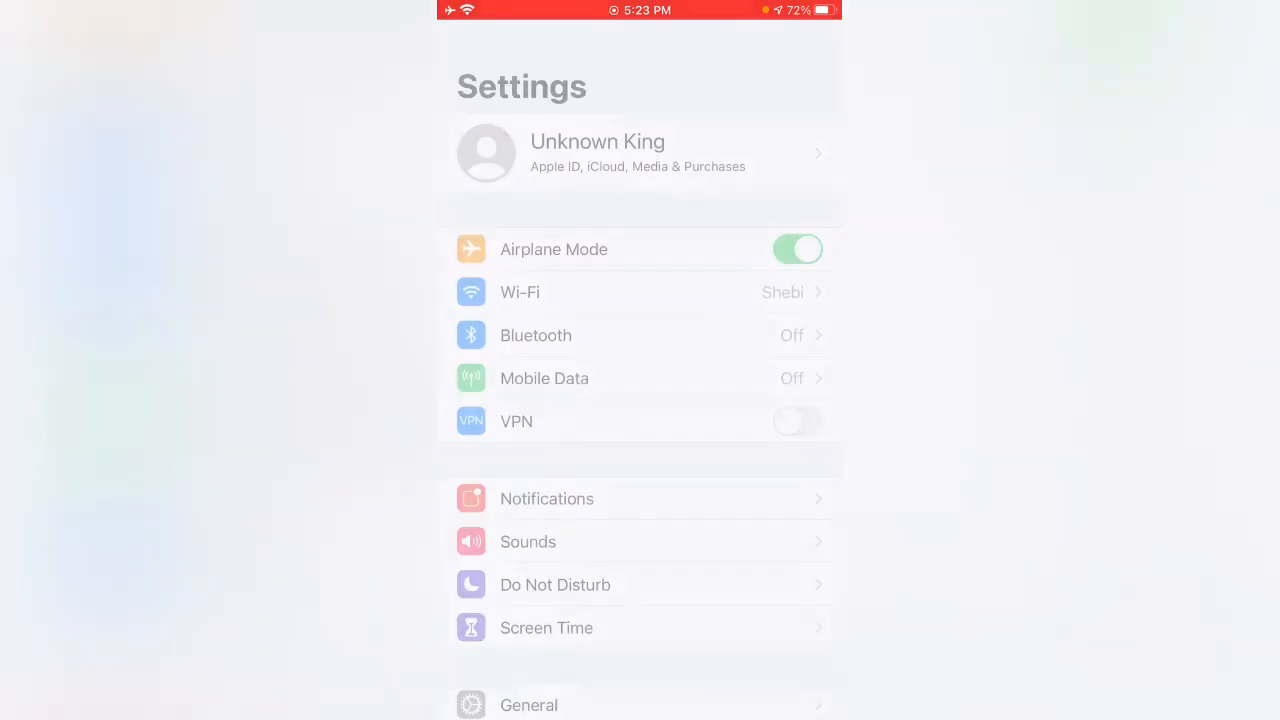
Step: In Settings › Shortcuts, switch on Allow Untrusted Shortcuts
scroll(down, 3)
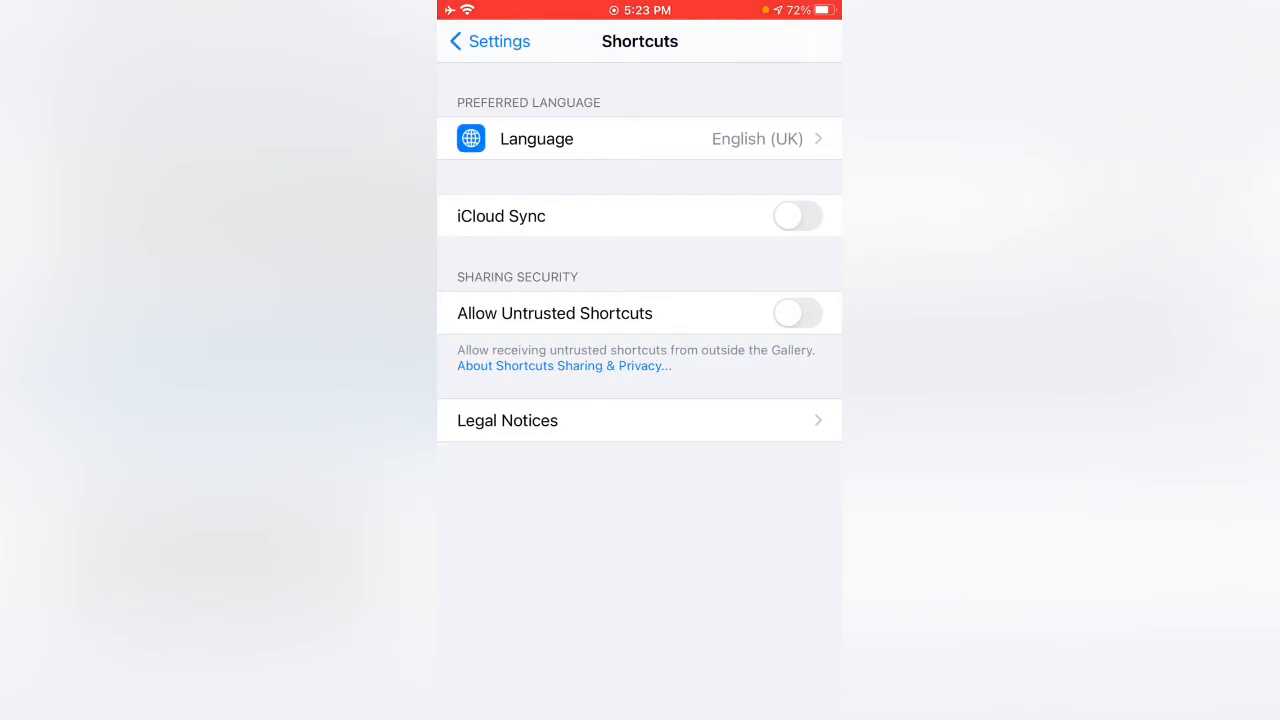
click(797, 313)
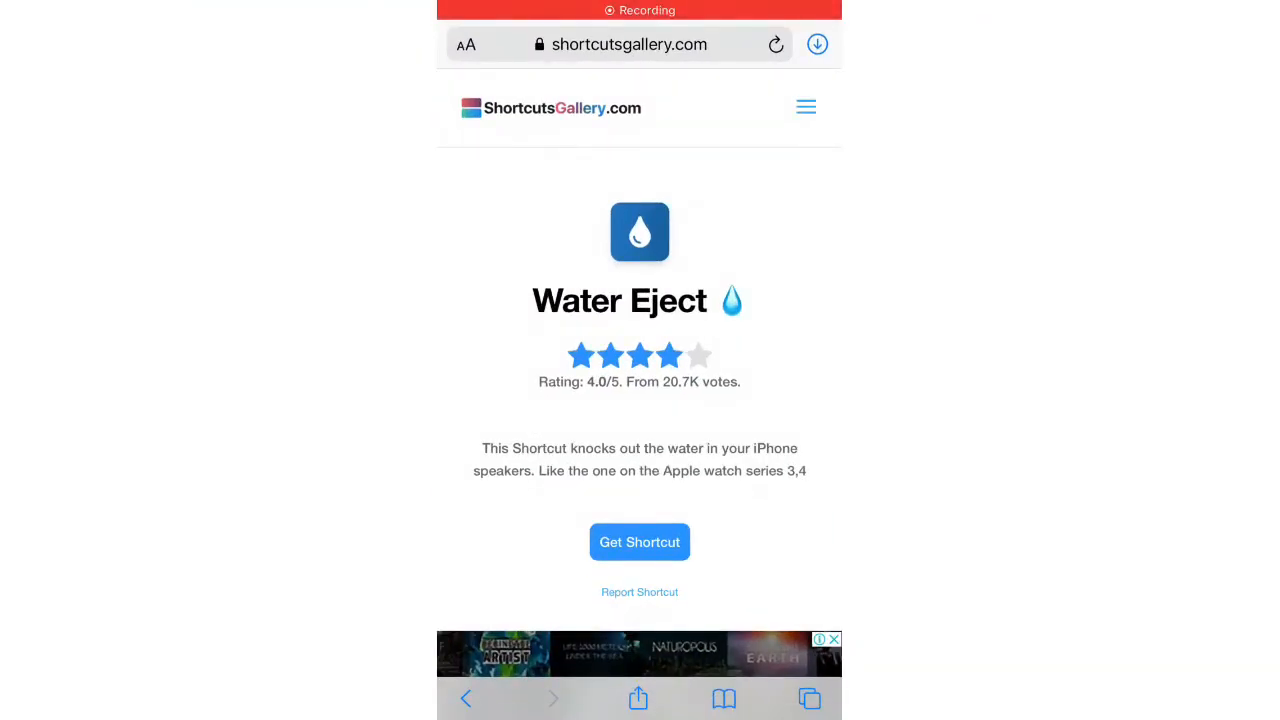
Step: Add the 44-action Water Eject shortcut as untrusted and run it from My Shortcuts
click(639, 541)
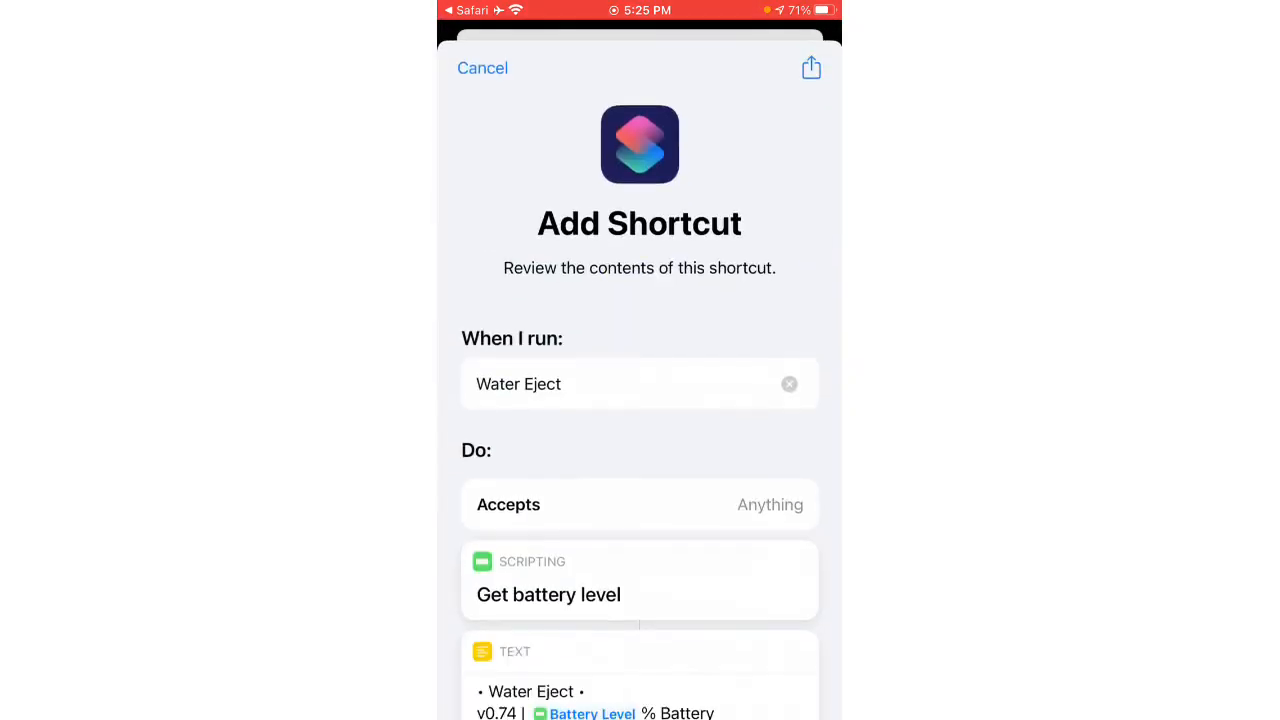
scroll(down, 3)
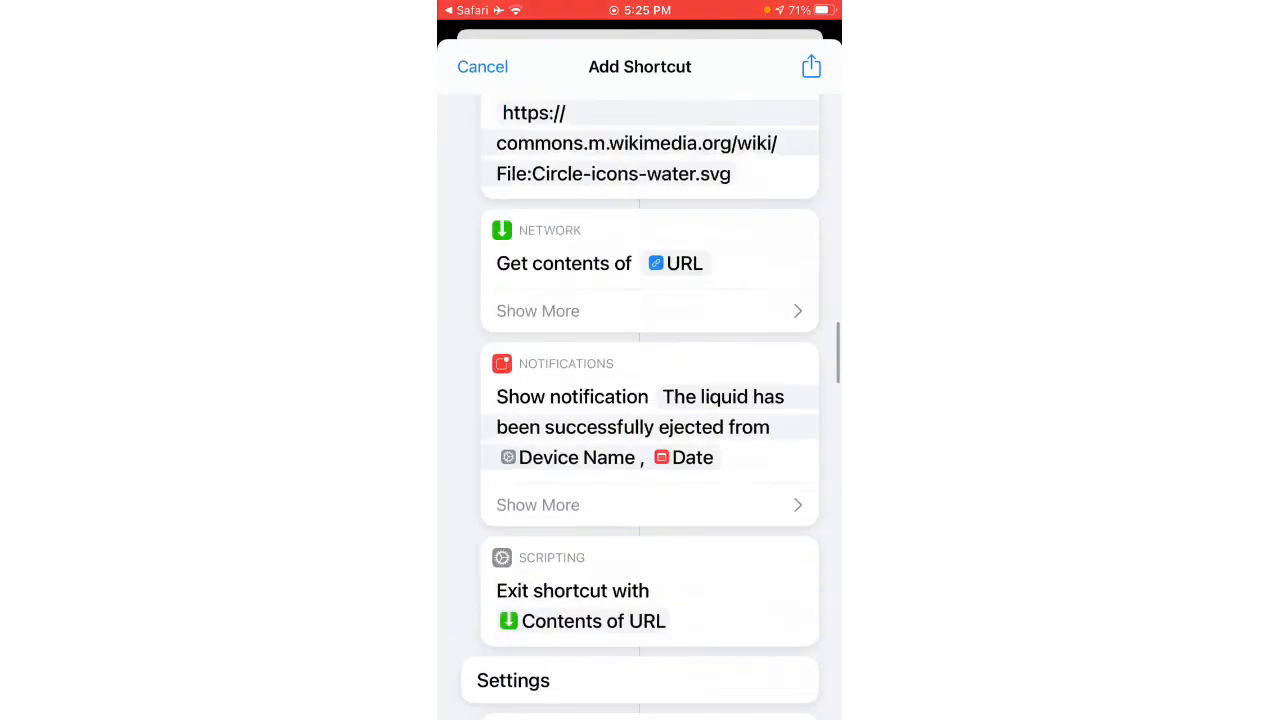
scroll(down, 3)
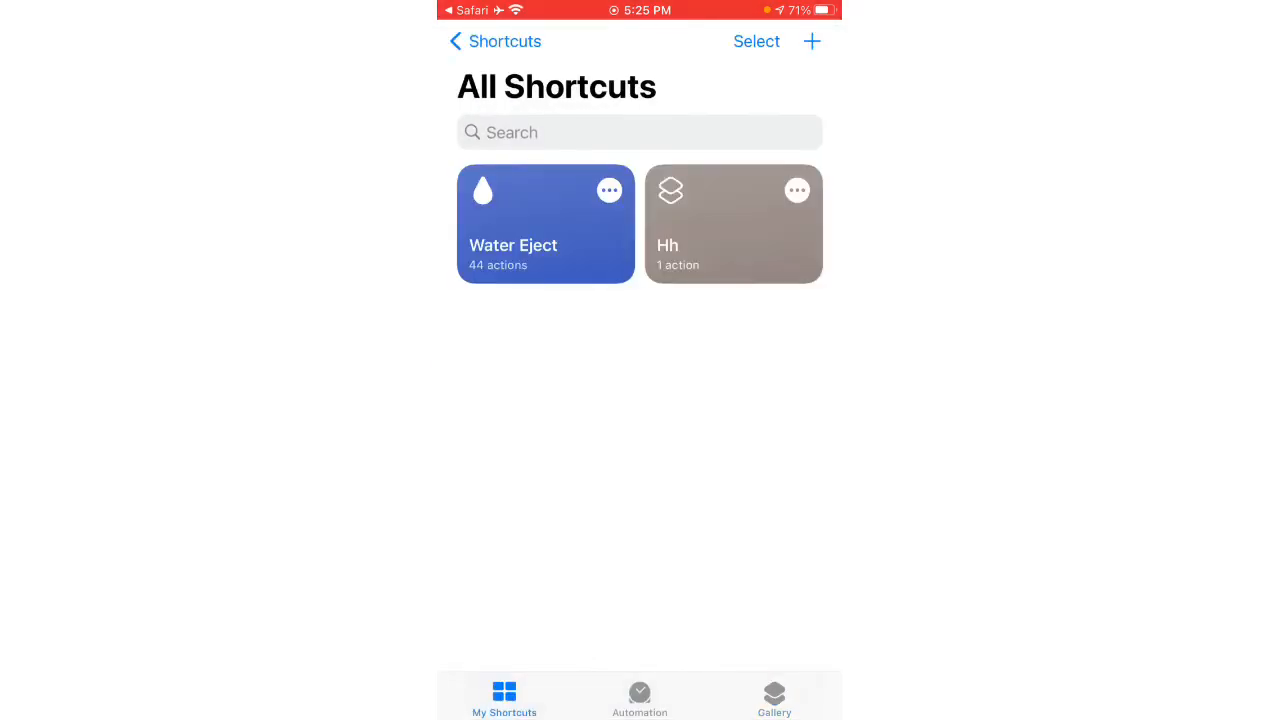
click(545, 223)
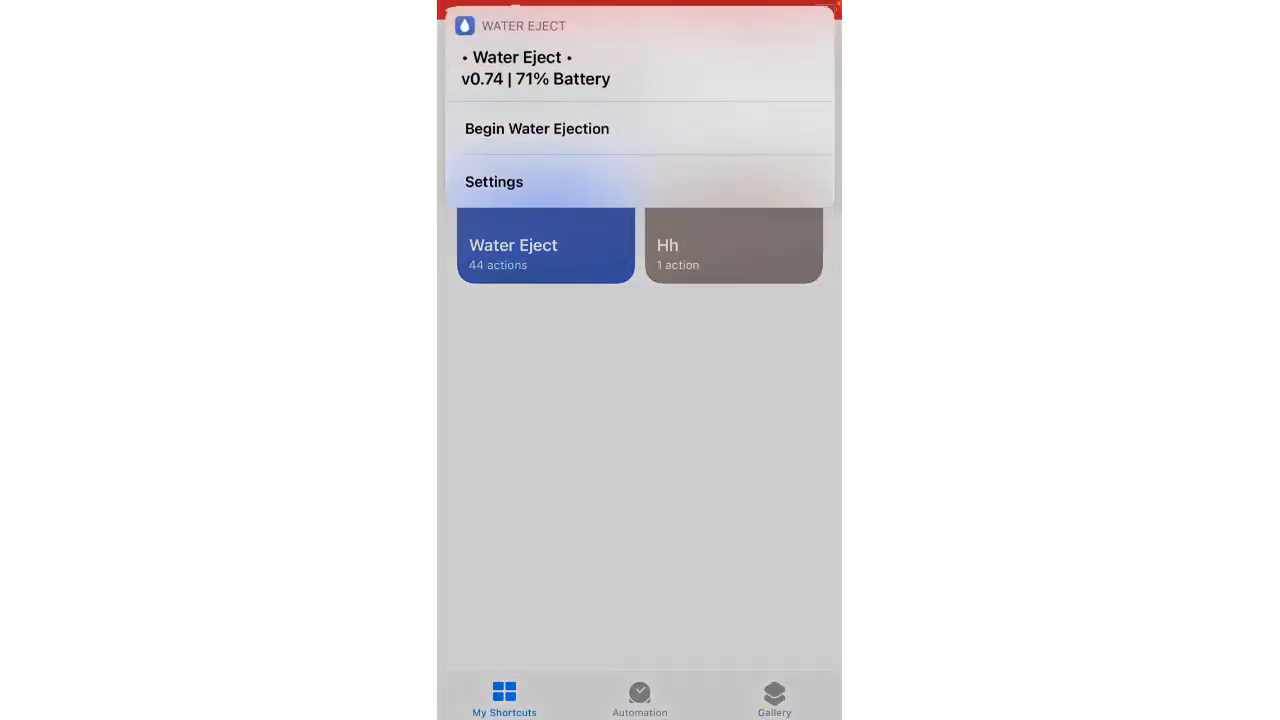